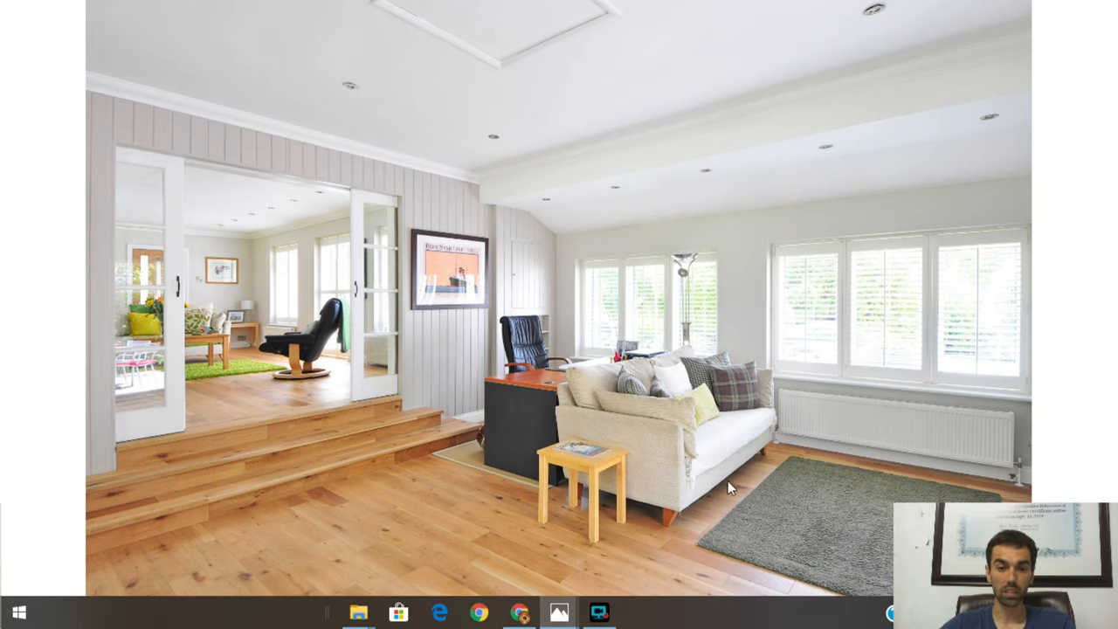
pyautogui.moveTo(562, 492)
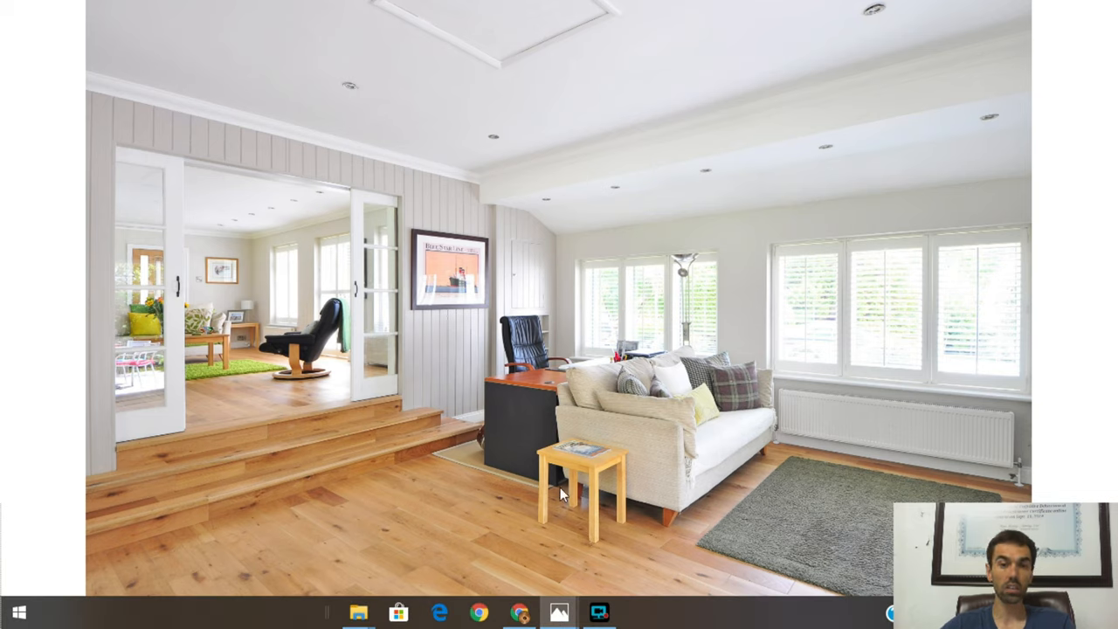
pyautogui.moveTo(196, 413)
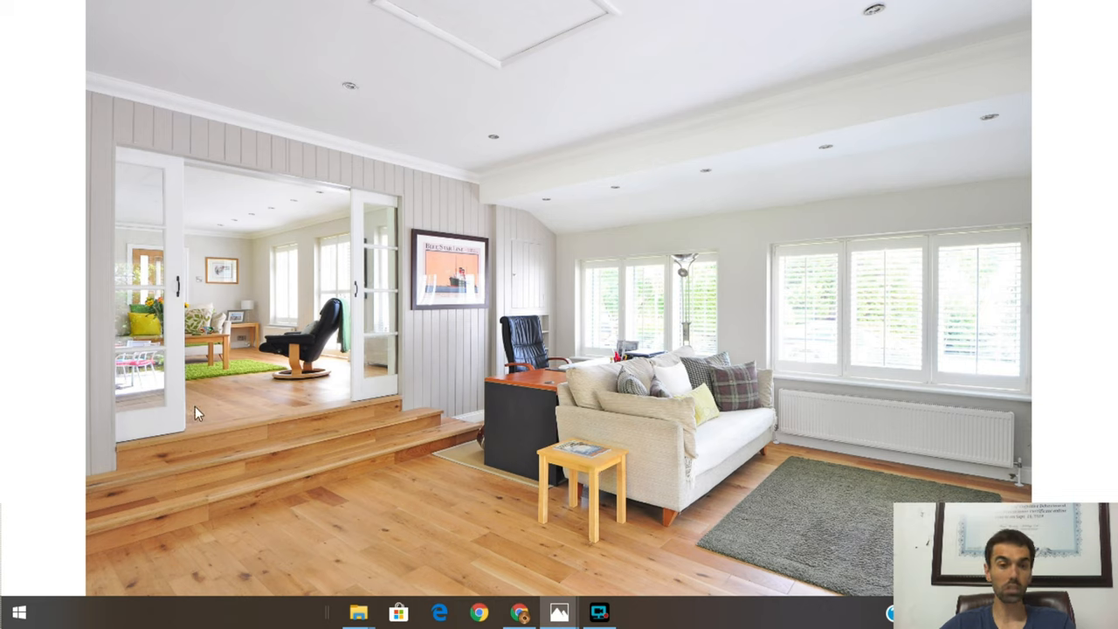
pyautogui.moveTo(356, 363)
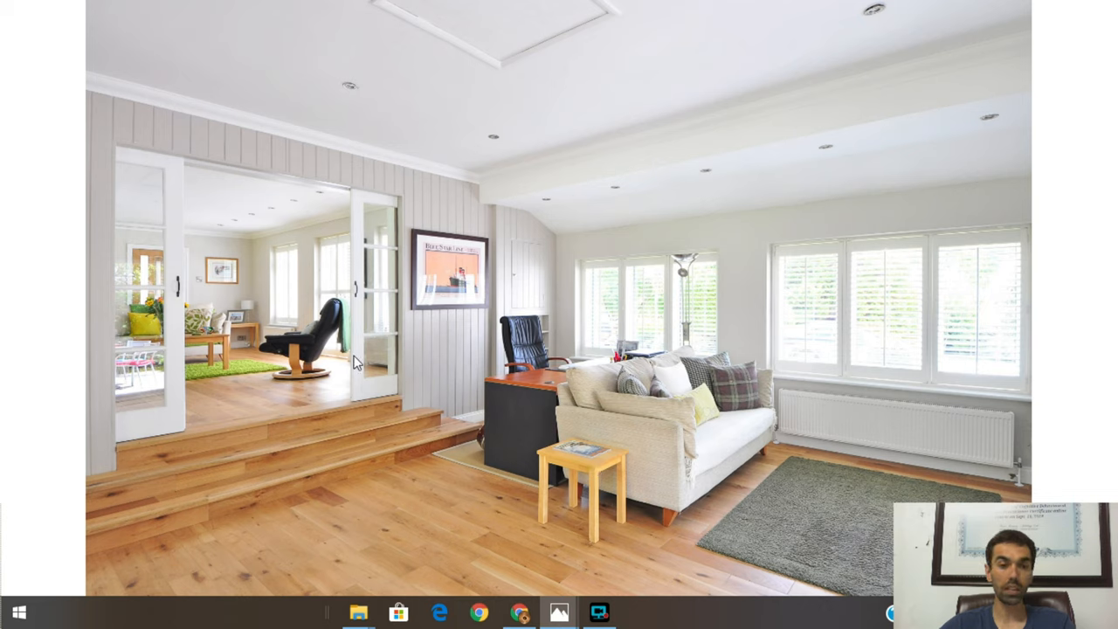
pyautogui.moveTo(523, 403)
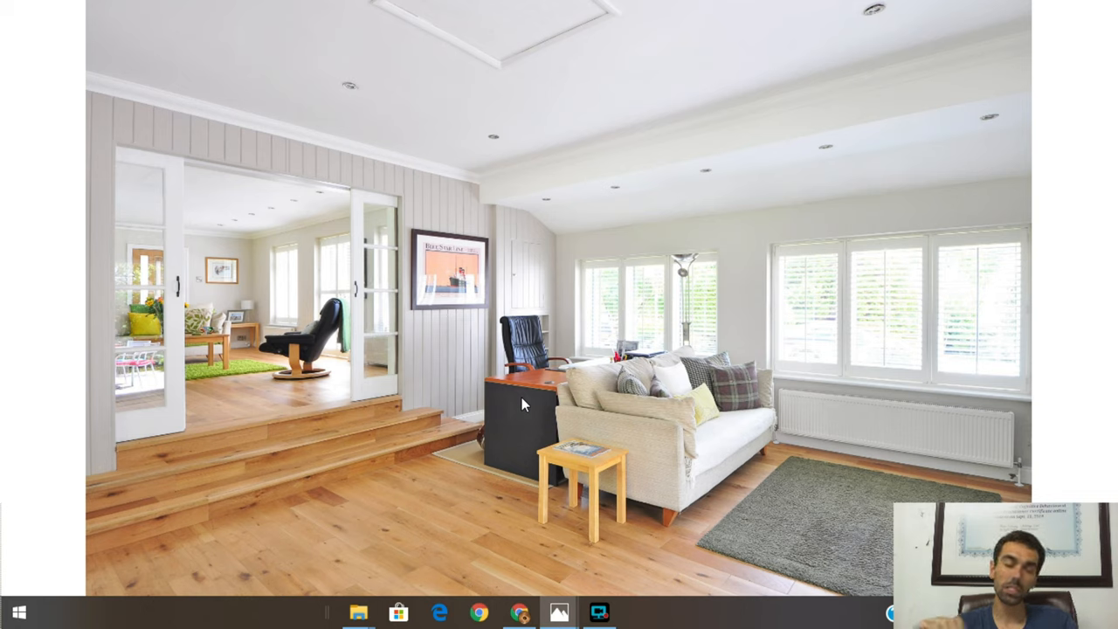
pyautogui.moveTo(765, 552)
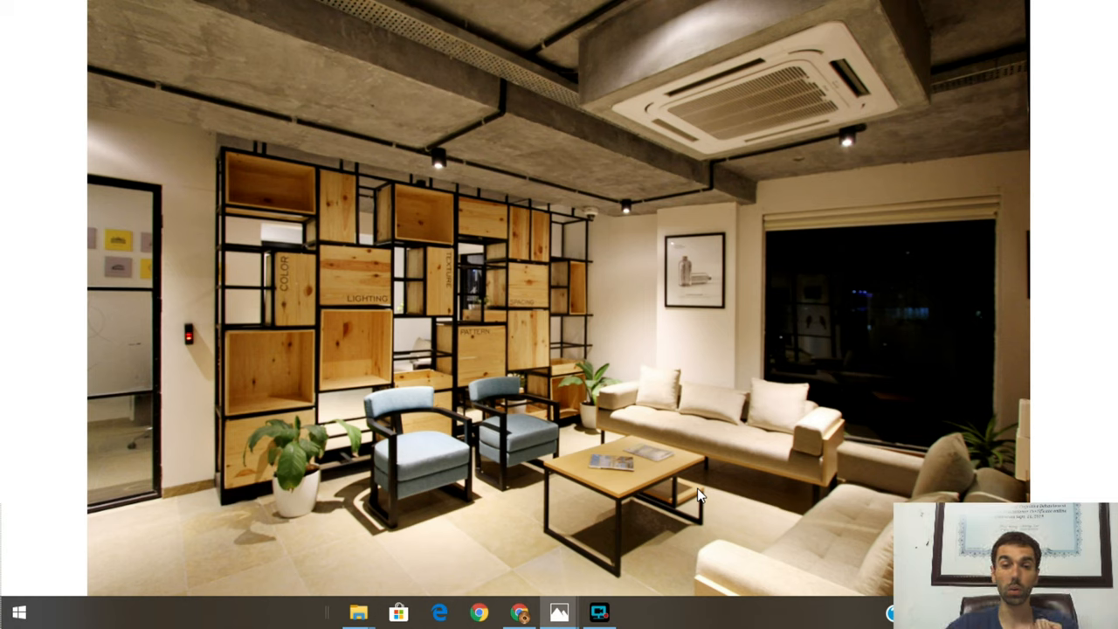
pyautogui.moveTo(685, 374)
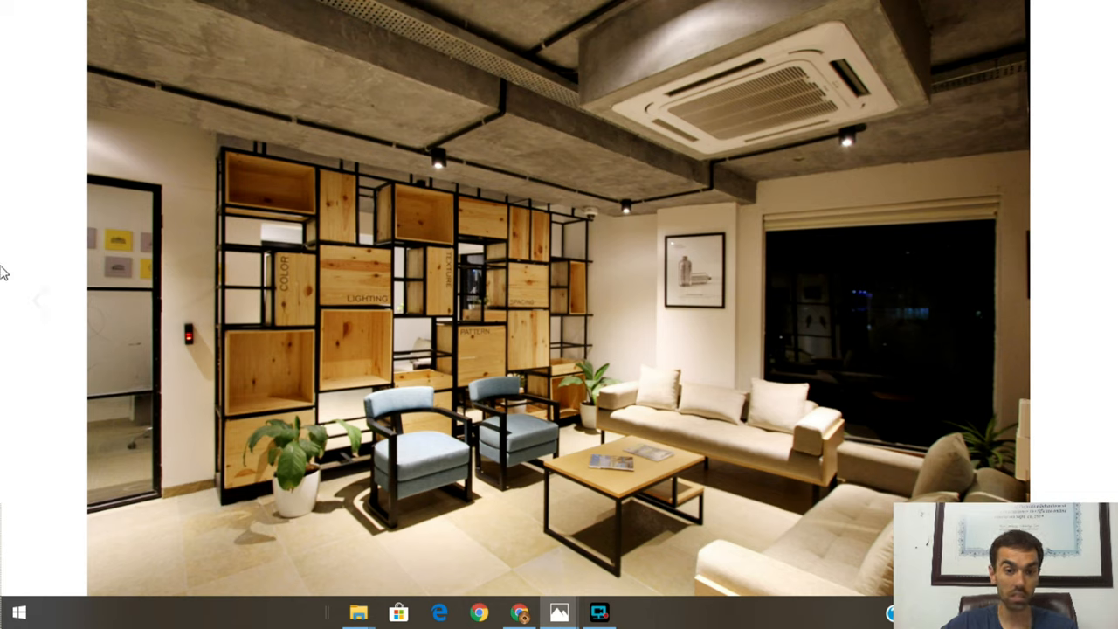
pyautogui.moveTo(395, 381)
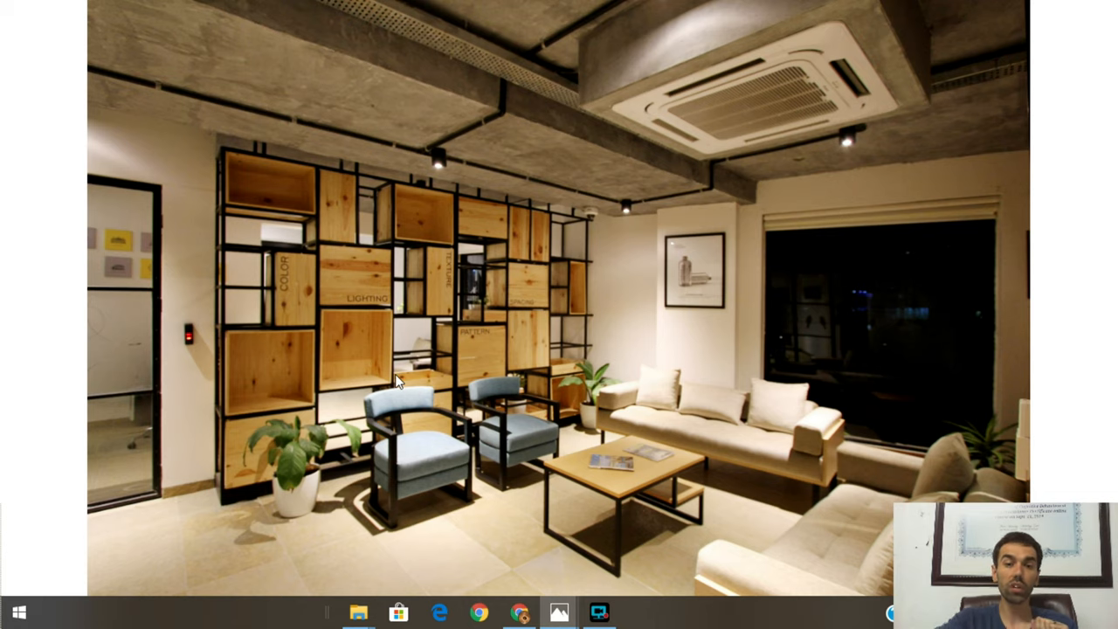
pyautogui.moveTo(371, 444)
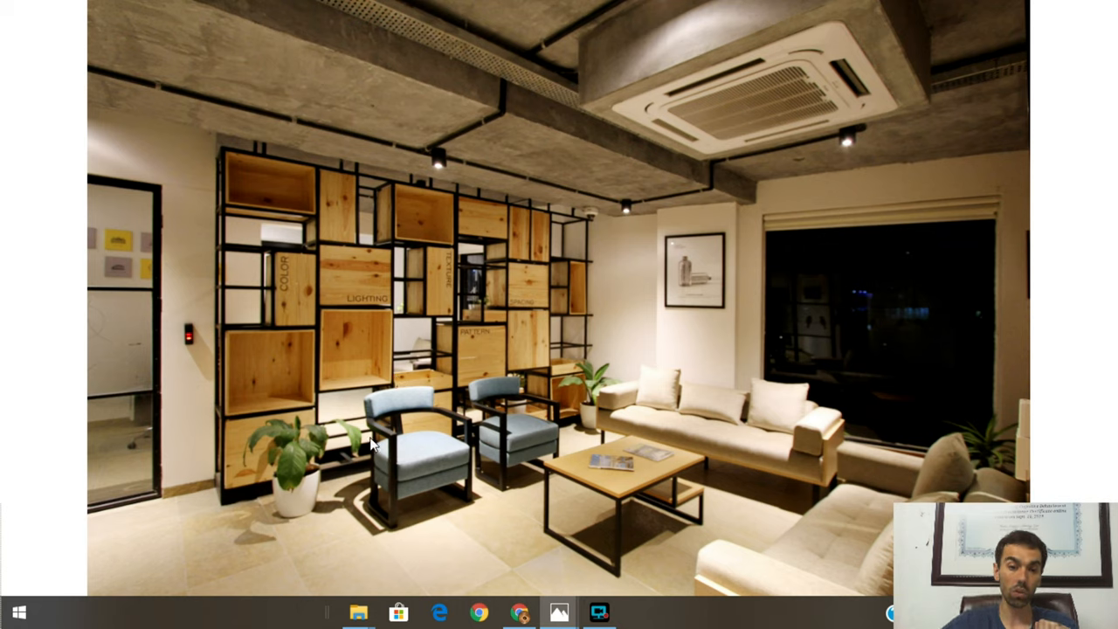
pyautogui.moveTo(360, 453)
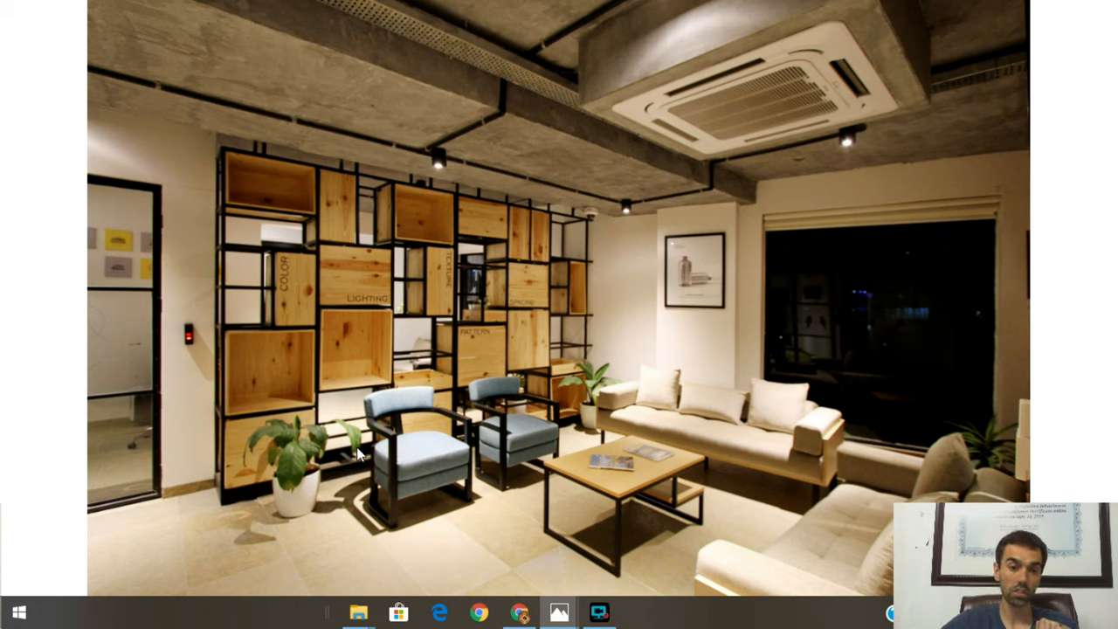
pyautogui.moveTo(594, 505)
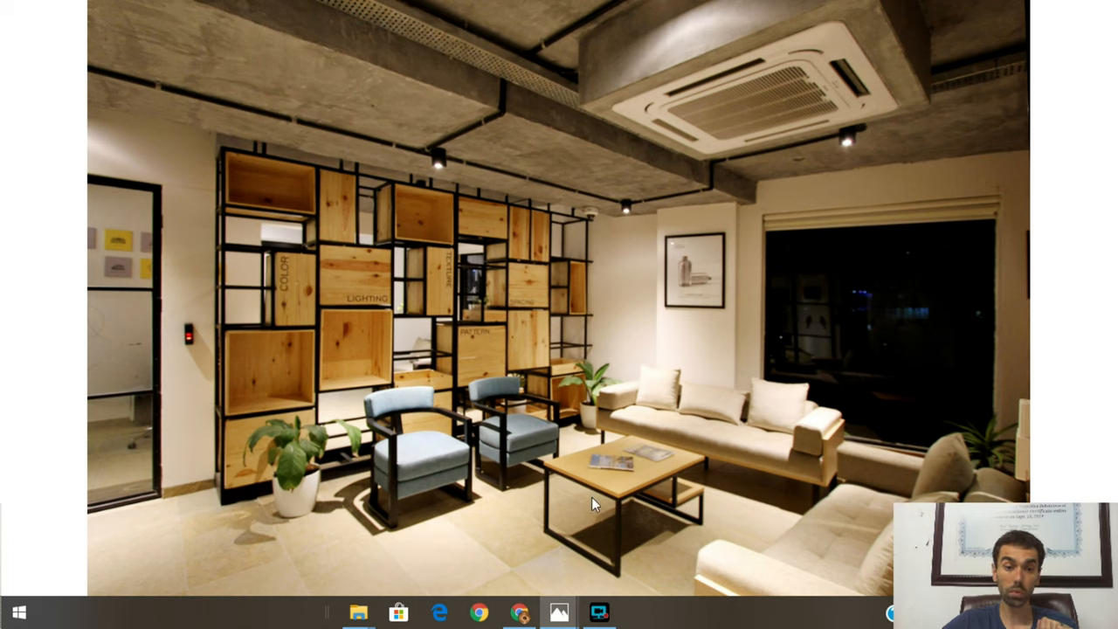
pyautogui.moveTo(712, 496)
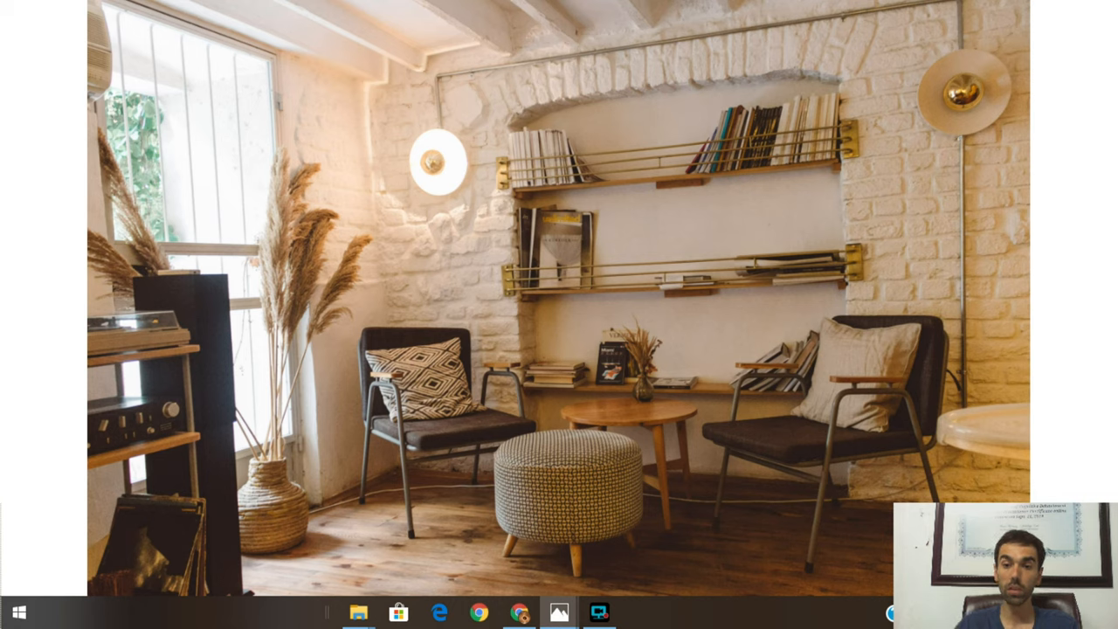
pyautogui.moveTo(860, 391)
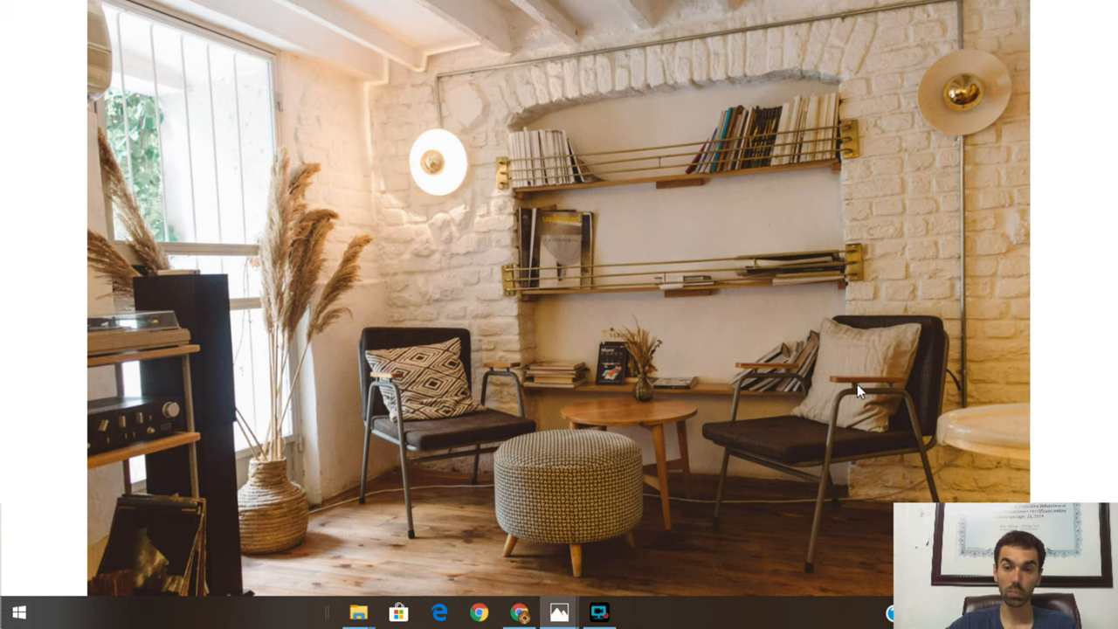
pyautogui.moveTo(877, 395)
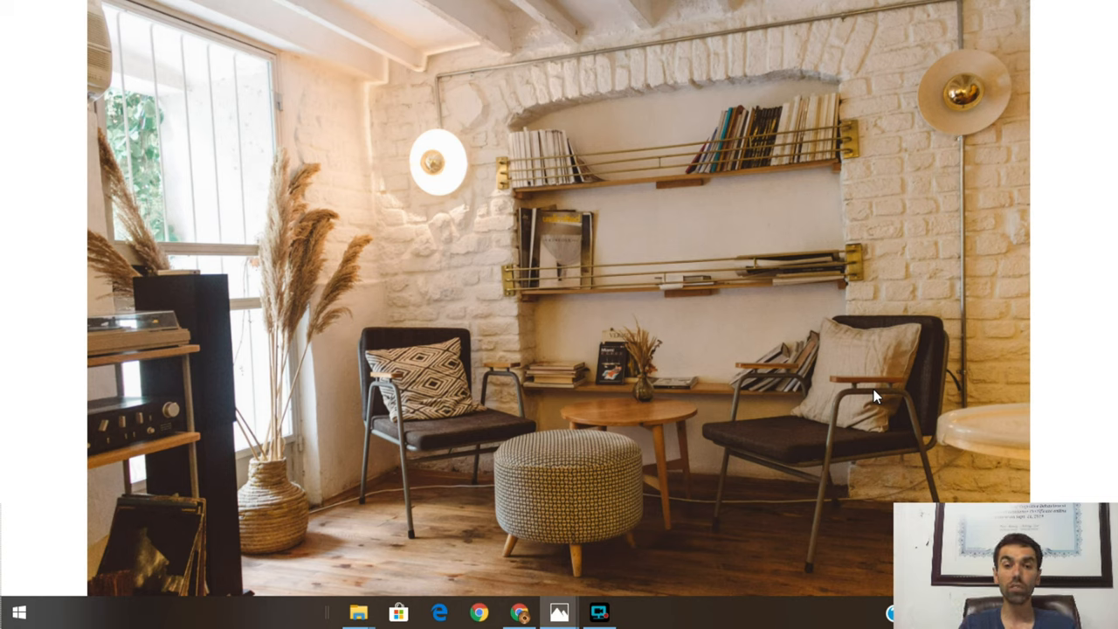
pyautogui.moveTo(445, 356)
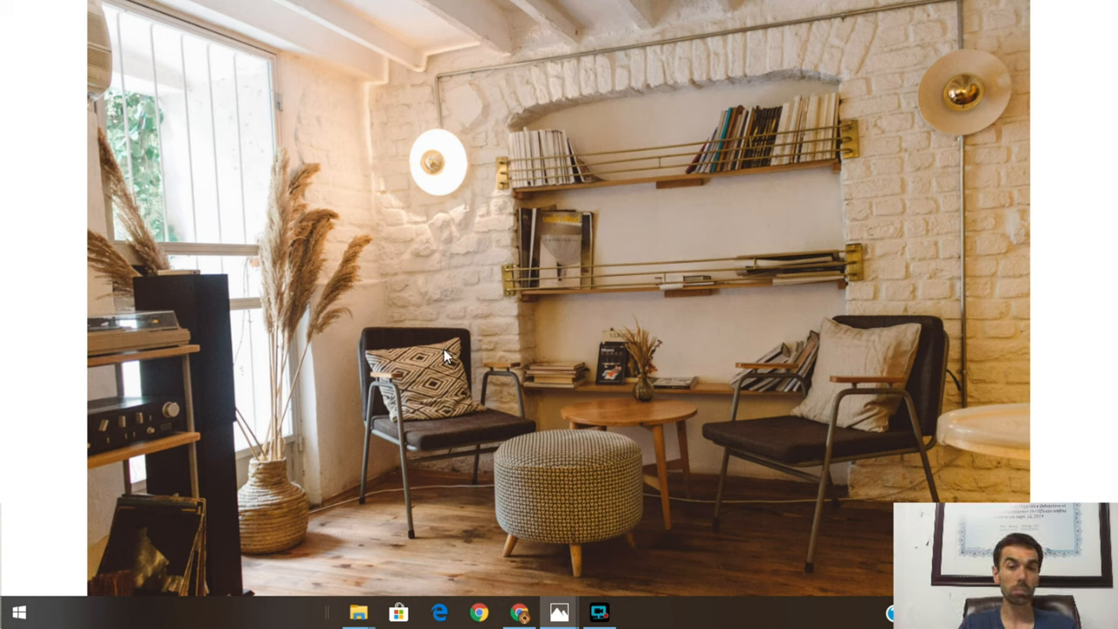
pyautogui.moveTo(510, 400)
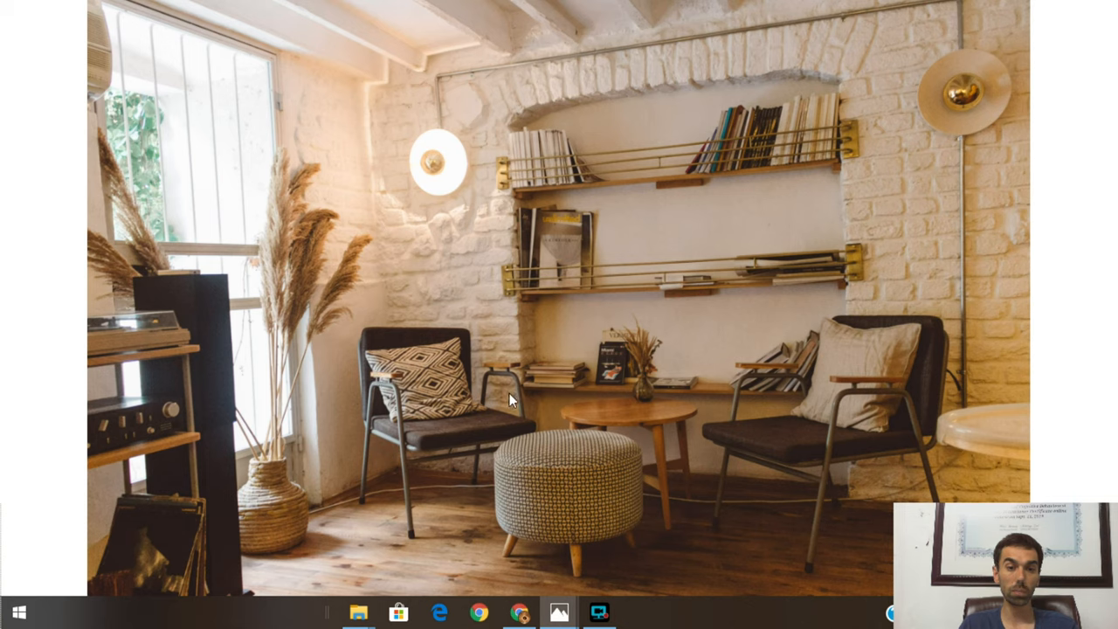
pyautogui.moveTo(440, 376)
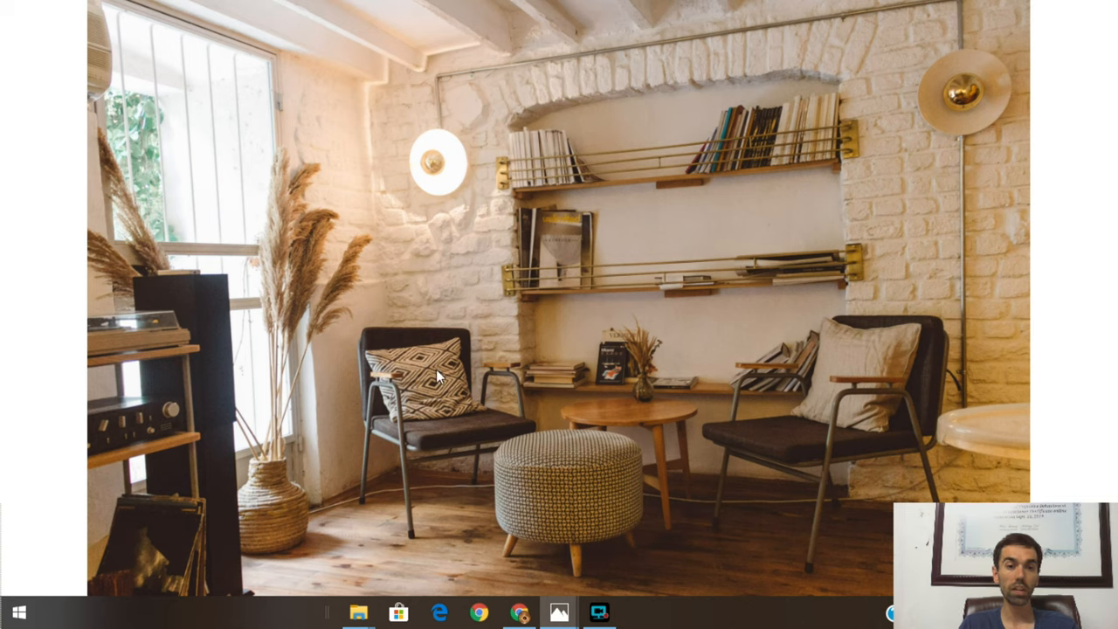
pyautogui.moveTo(437, 466)
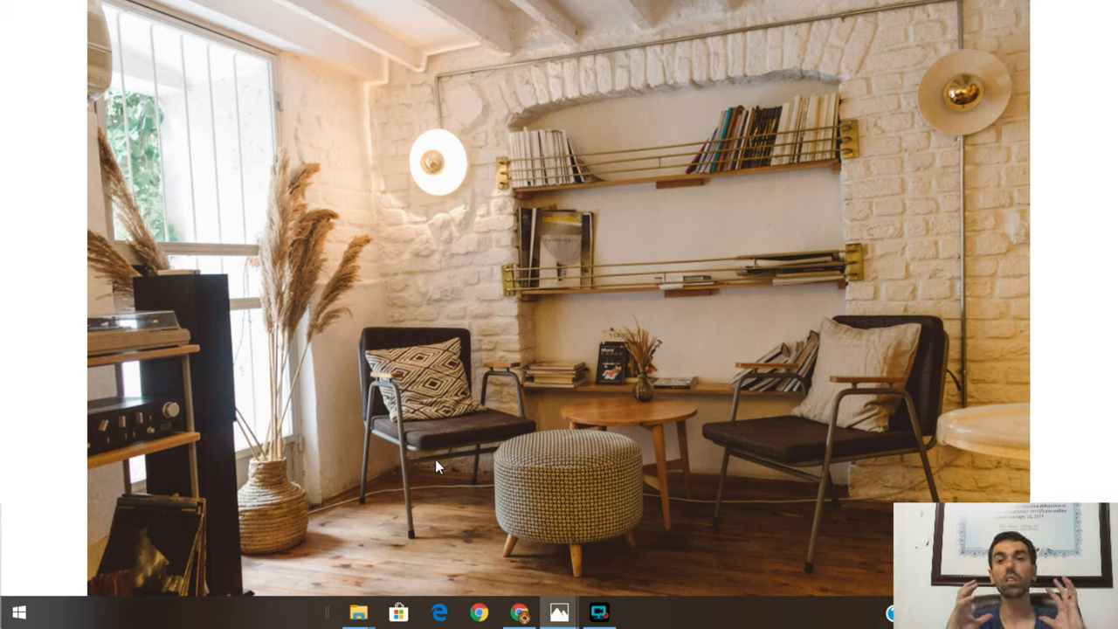